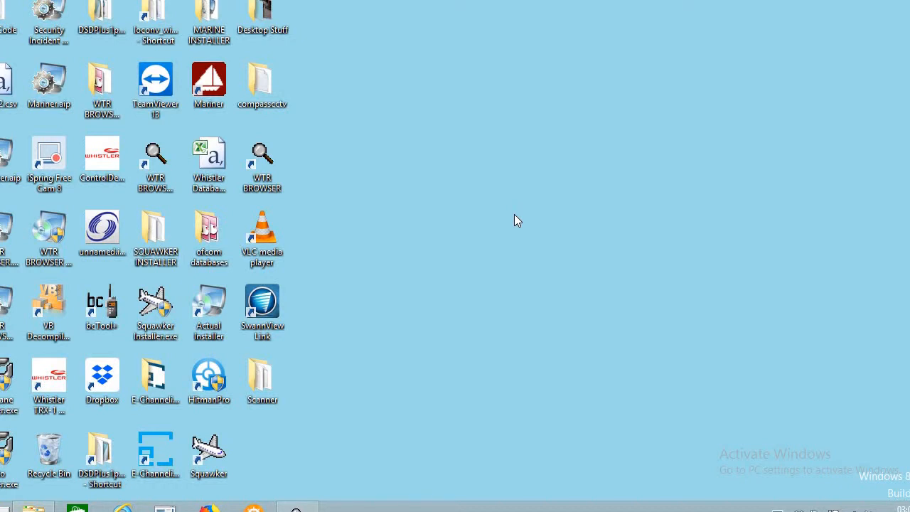
mouse_move(505, 216)
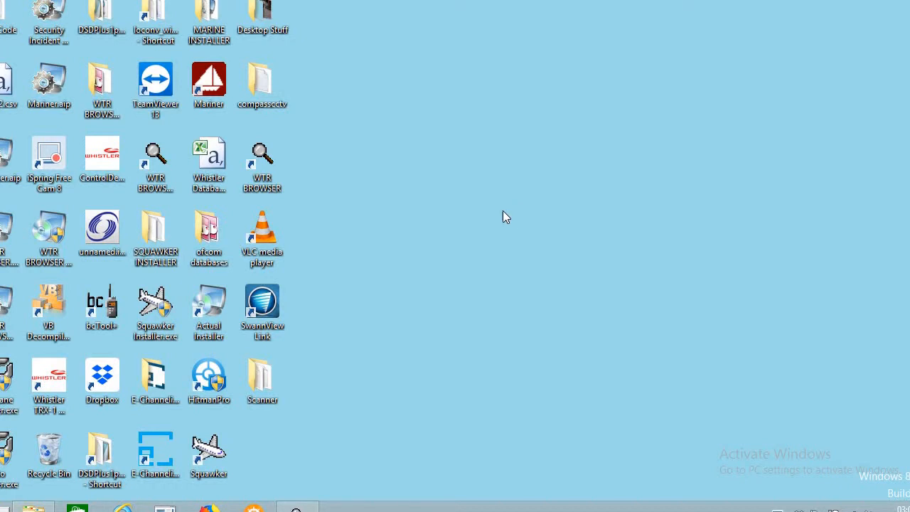
mouse_move(414, 190)
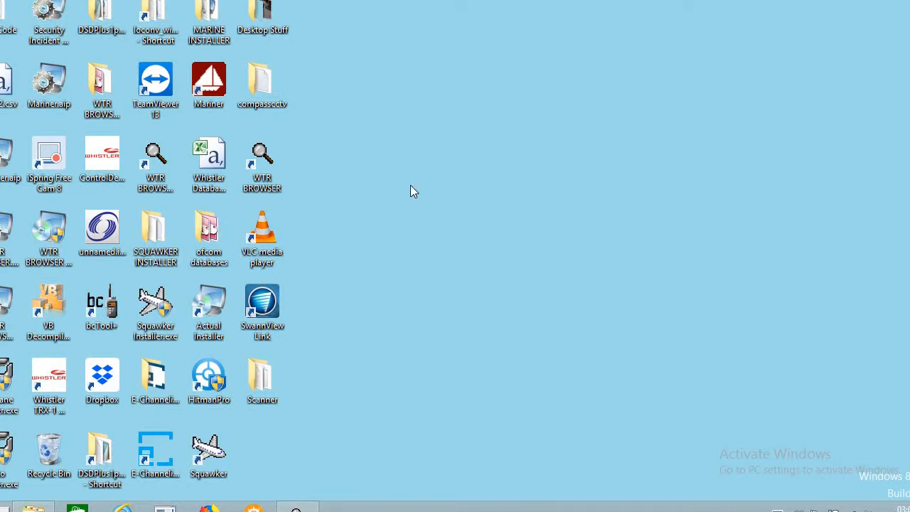
- Launch the ControlDemo shortcut to start Whistler Scanner Control
click(155, 156)
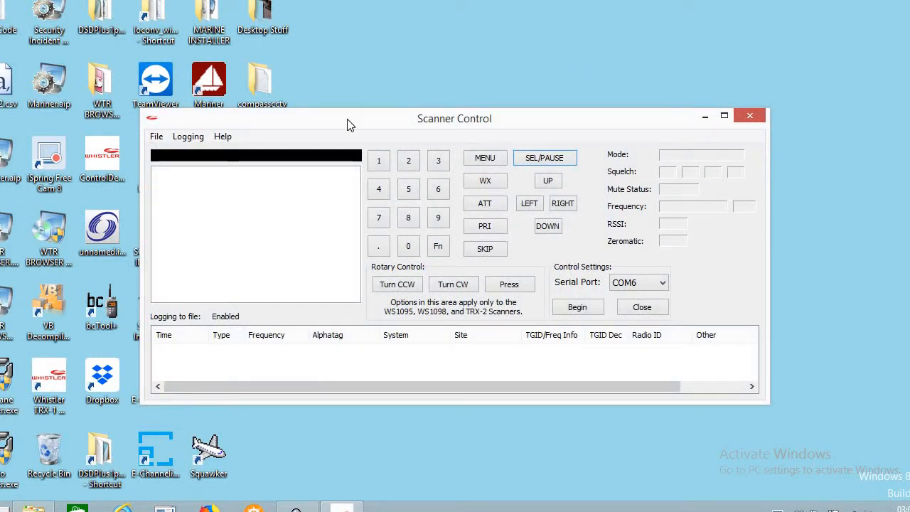
mouse_move(336, 110)
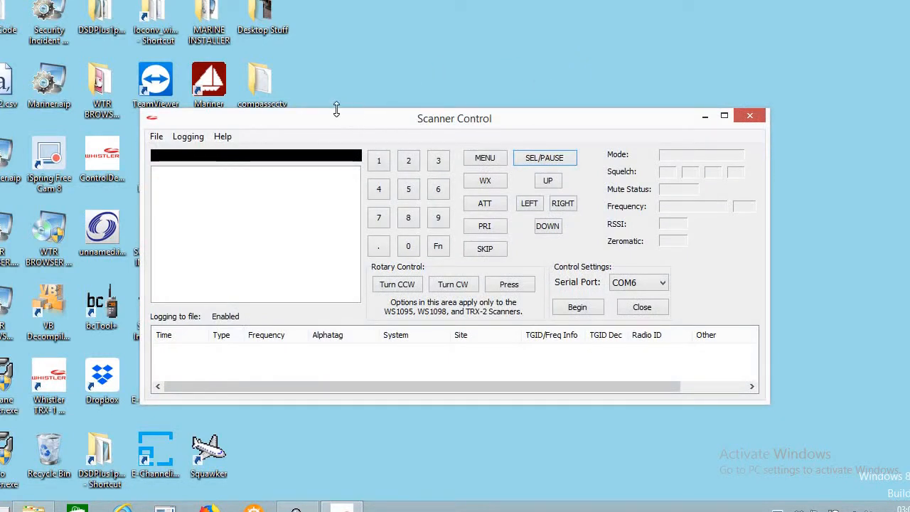
drag(455, 118, 476, 109)
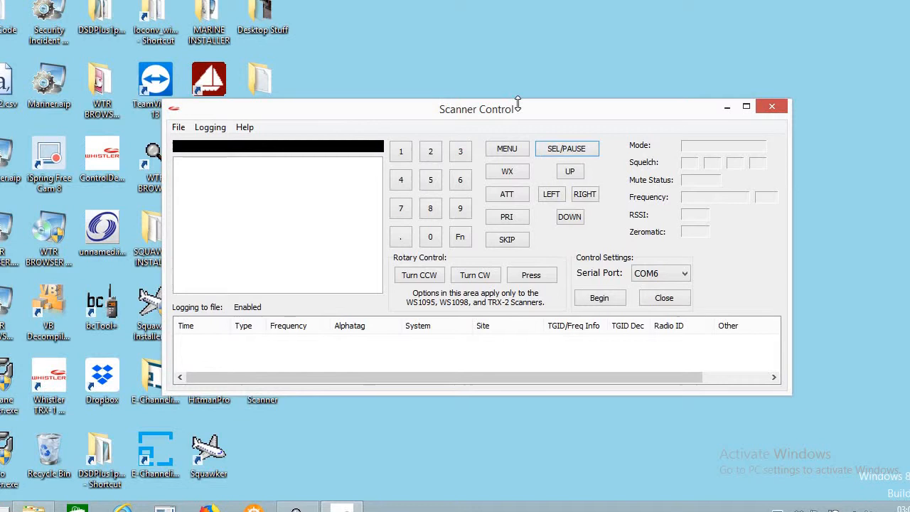
mouse_move(342, 120)
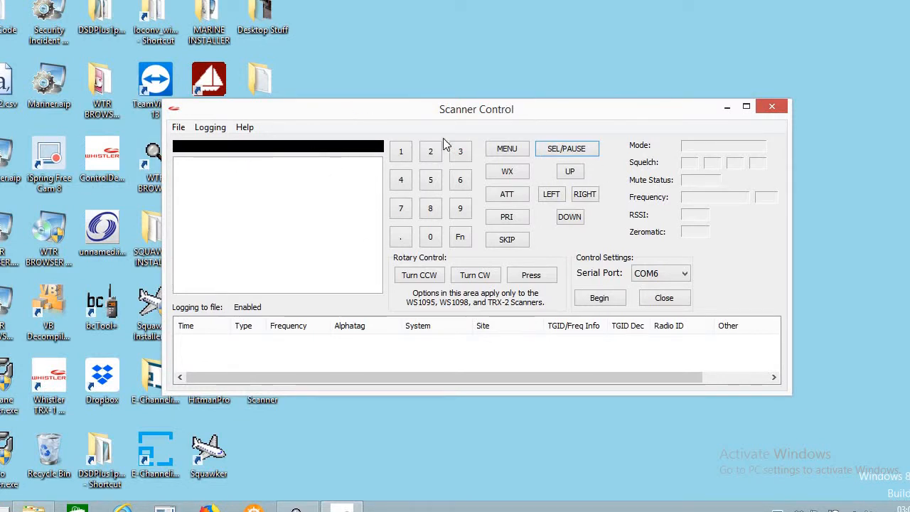
mouse_move(685, 101)
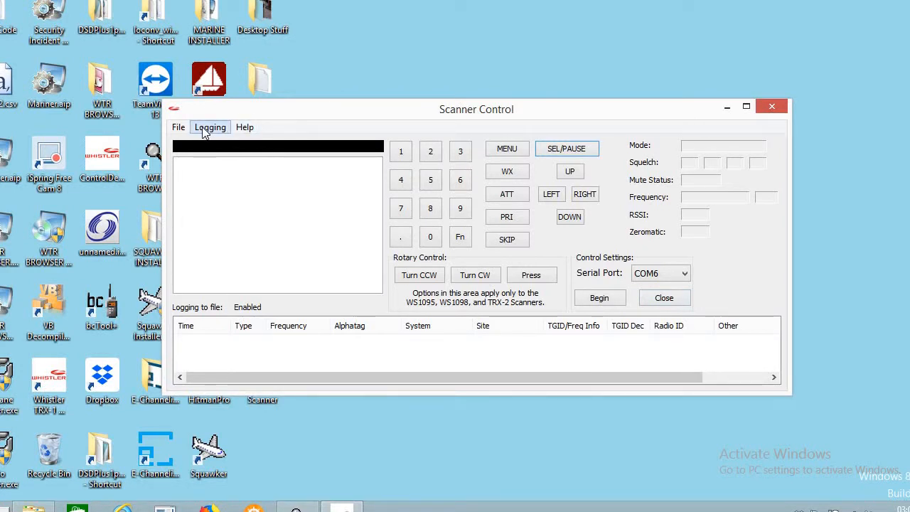
- Save logging configuration: Desktop folder, file Traffic2, logging enabled at startup
click(209, 127)
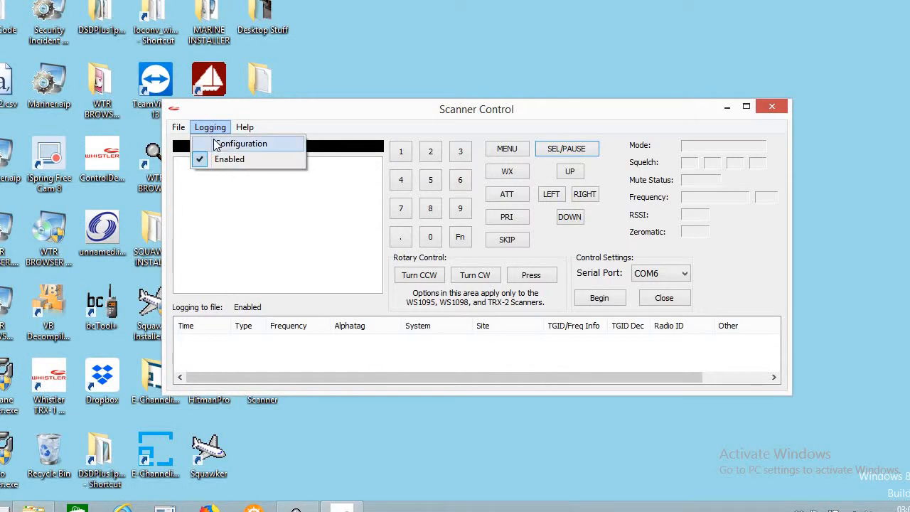
click(241, 143)
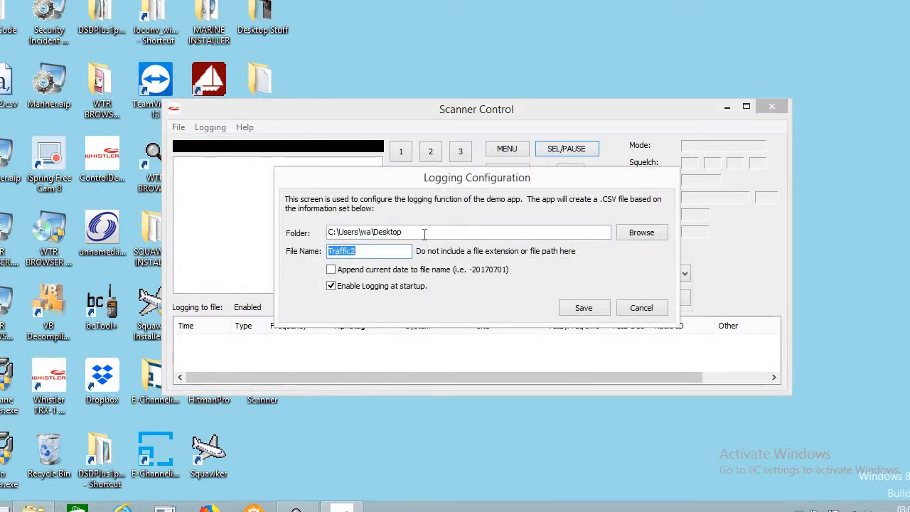
click(368, 251)
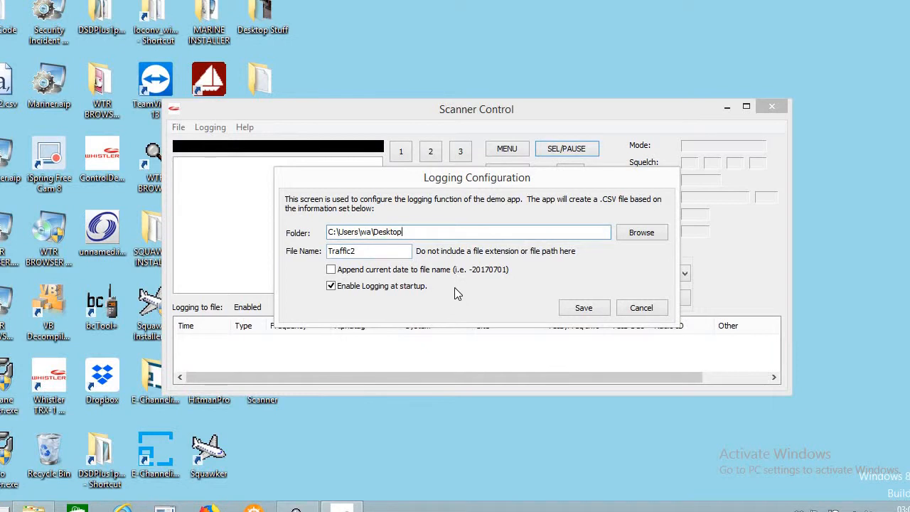
mouse_move(582, 207)
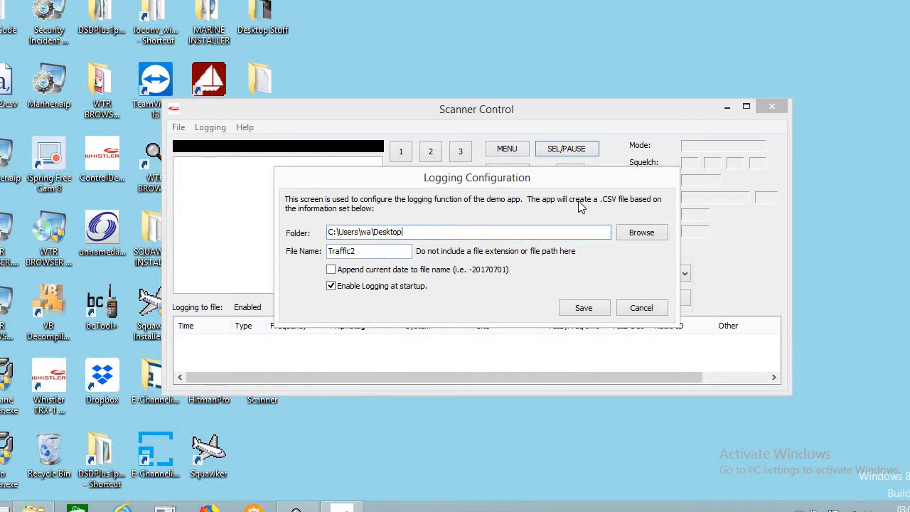
mouse_move(476, 182)
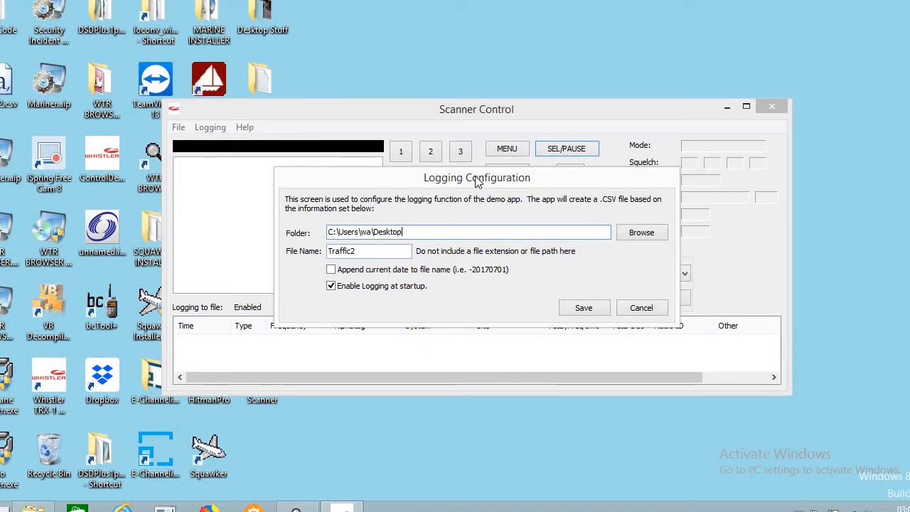
mouse_move(448, 225)
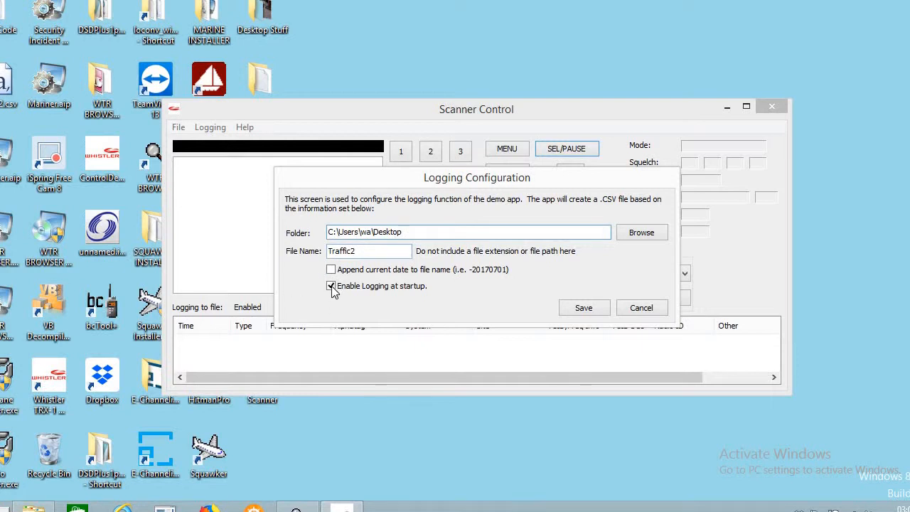
click(331, 285)
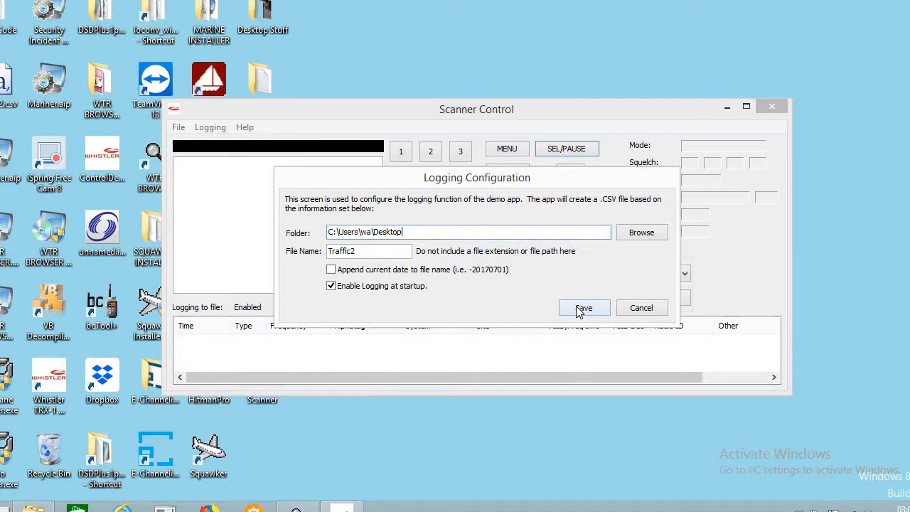
click(584, 308)
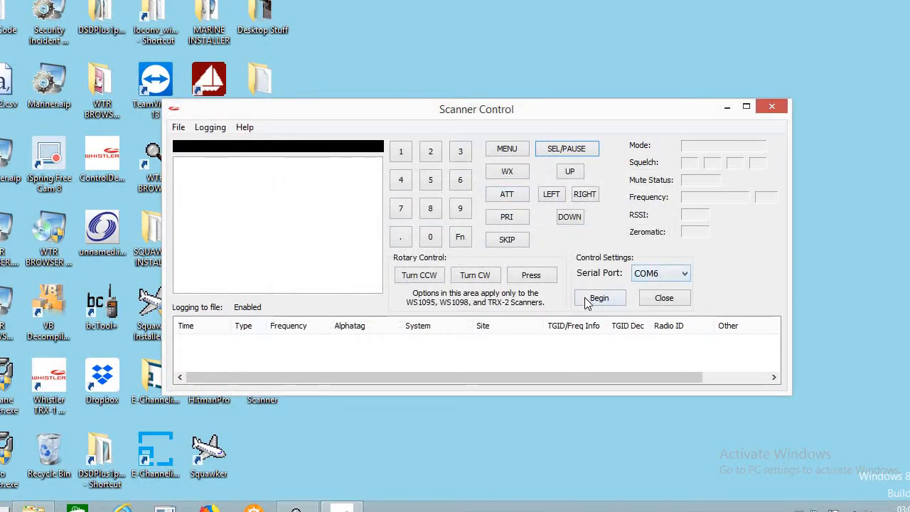
- Begin controlling the scanner on COM6
click(598, 297)
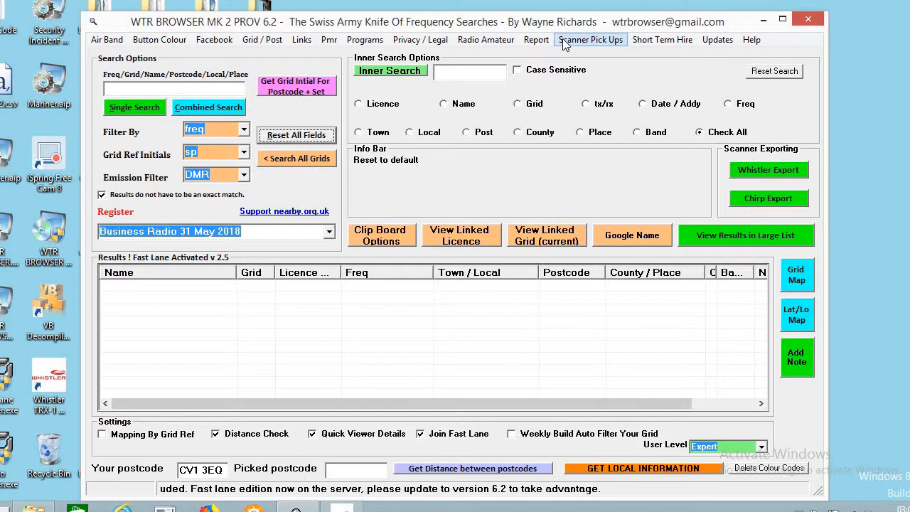
- Open the Whistler Scan auto control searcher and move it into view
click(590, 39)
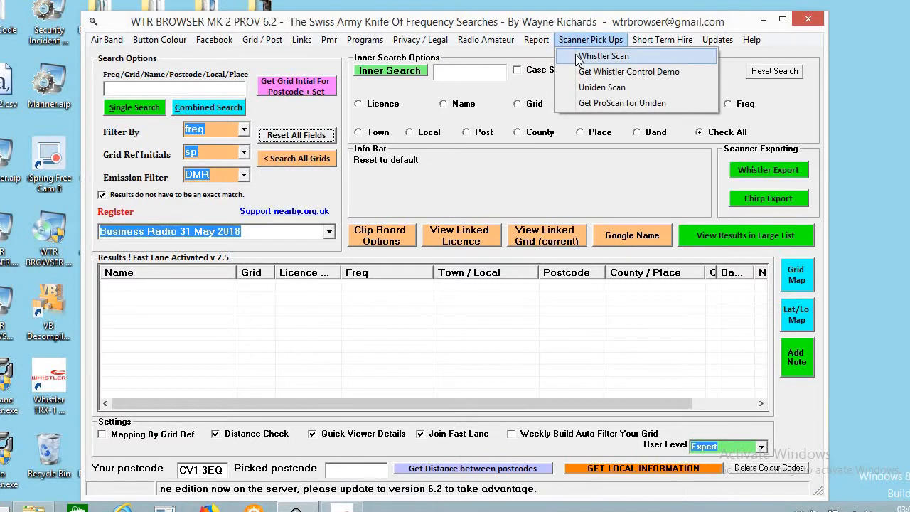
click(628, 71)
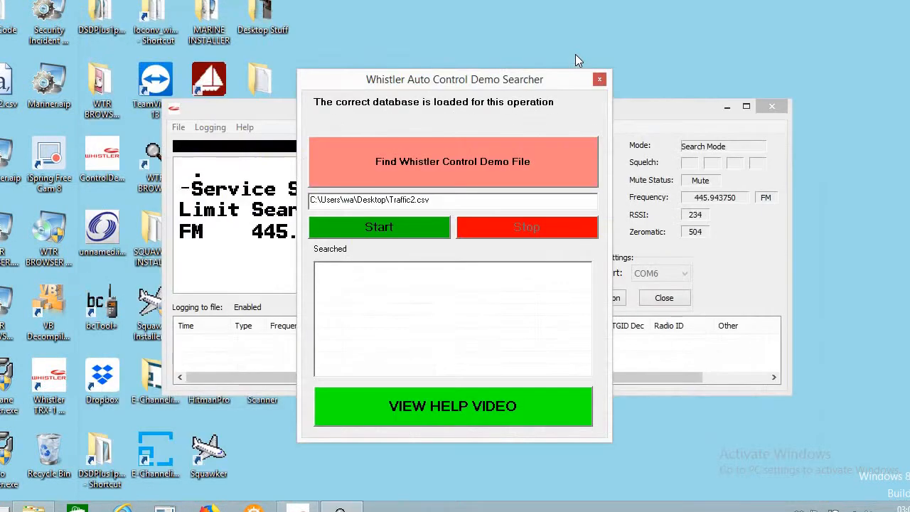
drag(453, 79, 493, 55)
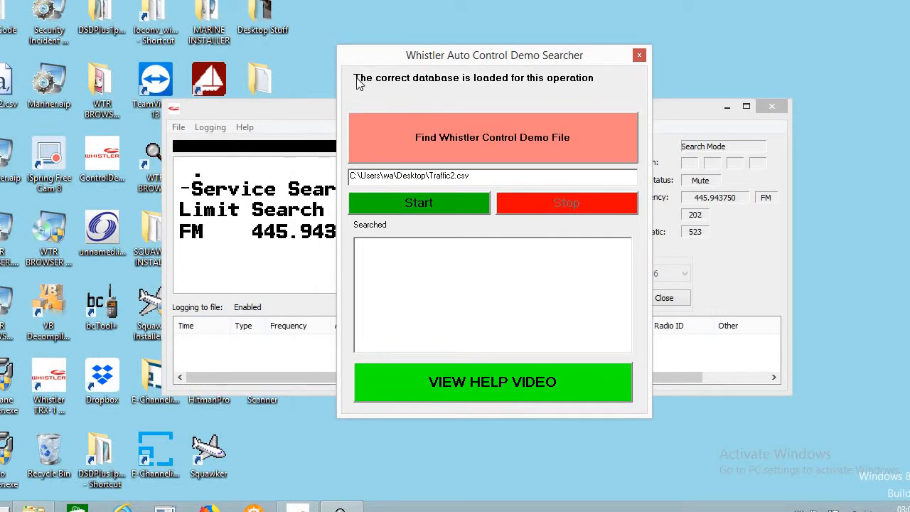
mouse_move(465, 80)
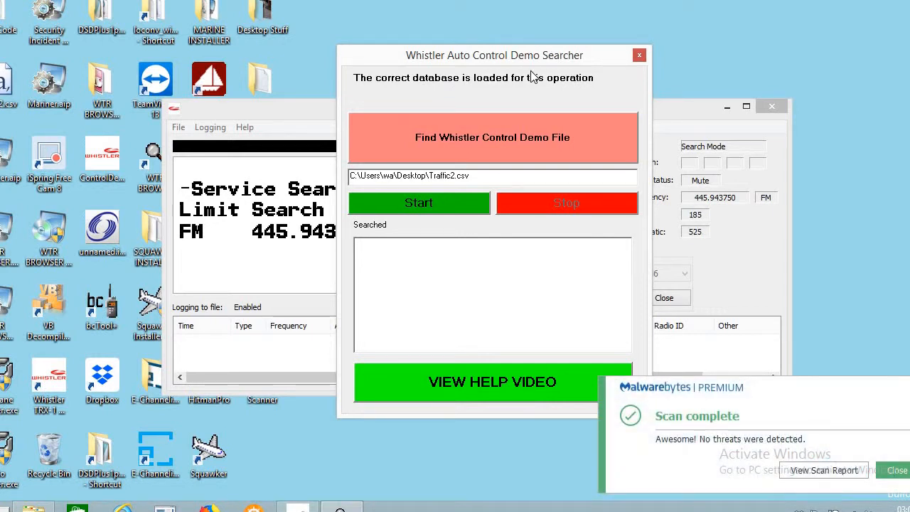
click(896, 470)
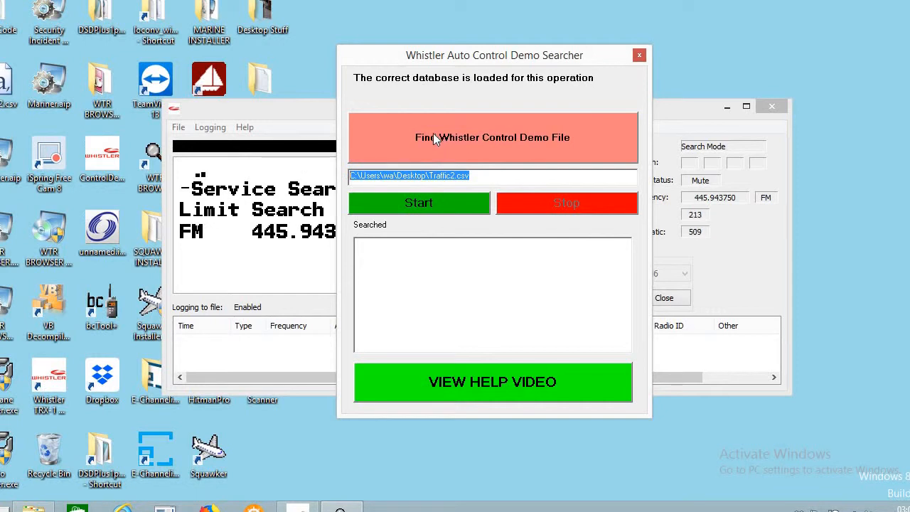
mouse_move(426, 137)
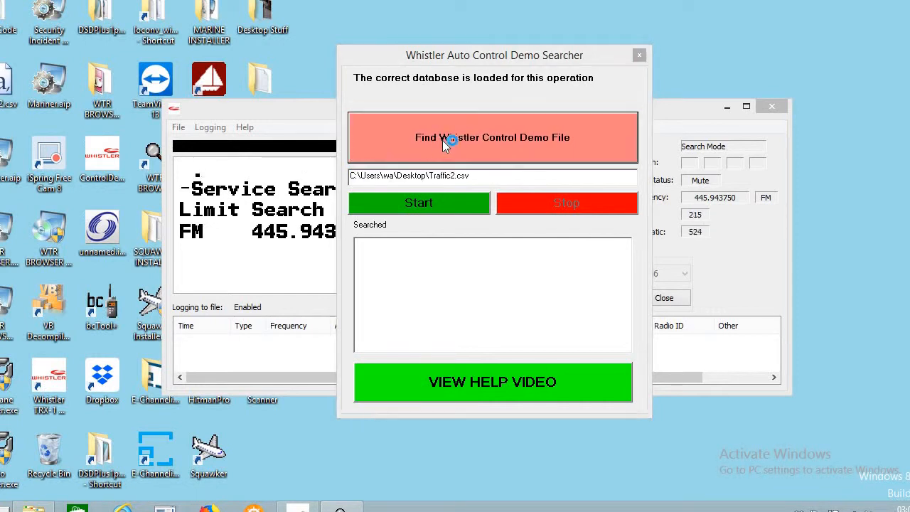
- Set the searcher's log file location to Traffic2.csv on the Desktop
click(492, 137)
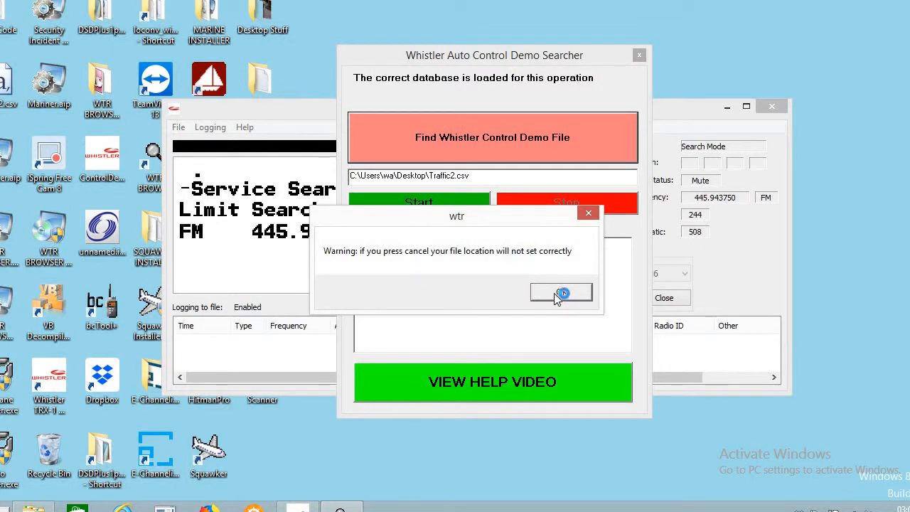
click(560, 292)
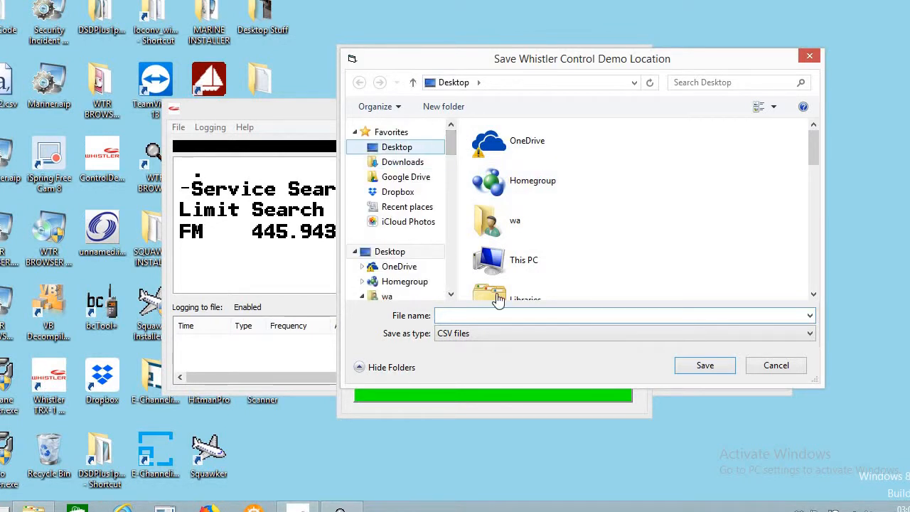
text(T)
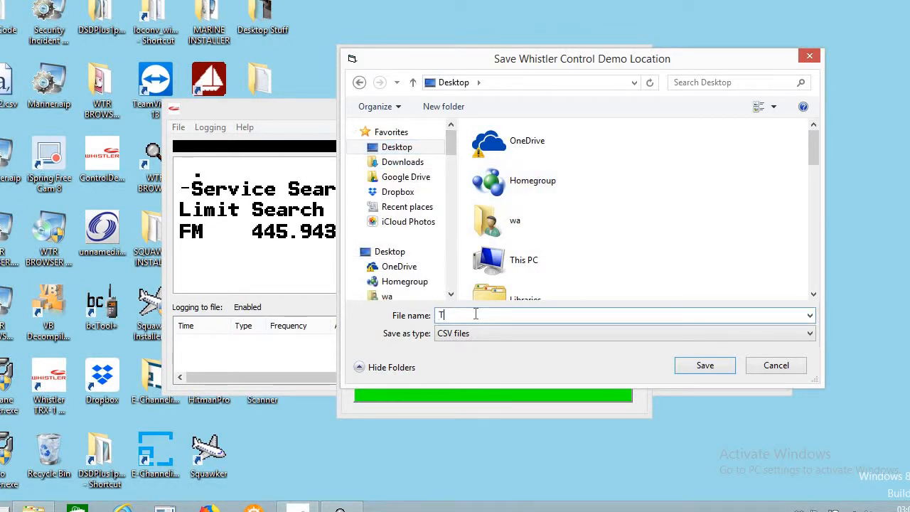
text(R)
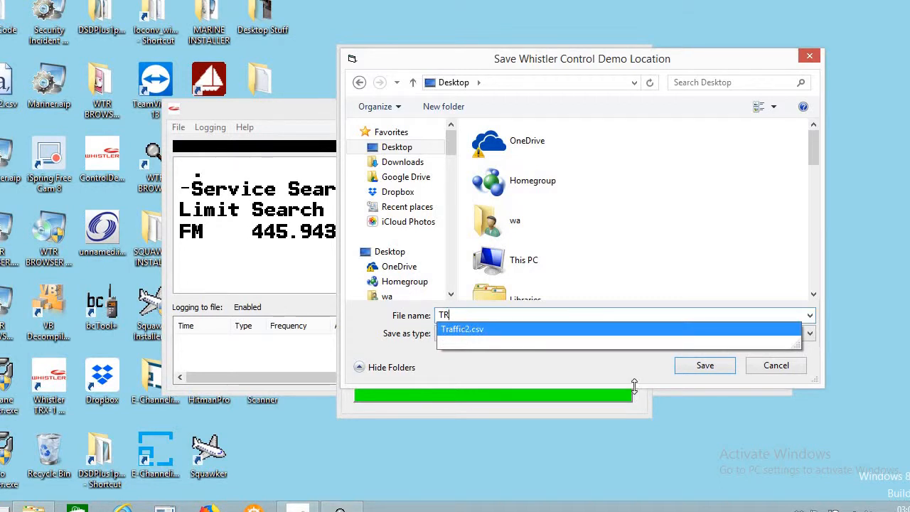
click(462, 328)
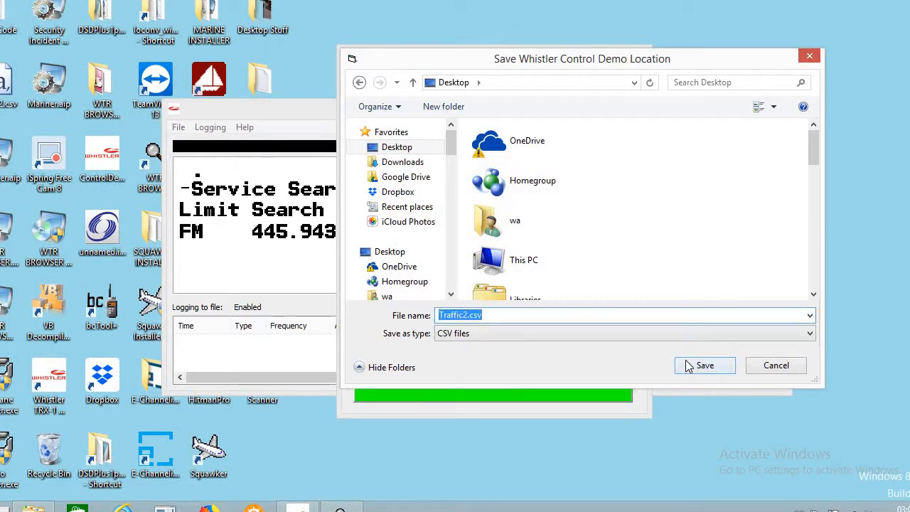
click(705, 364)
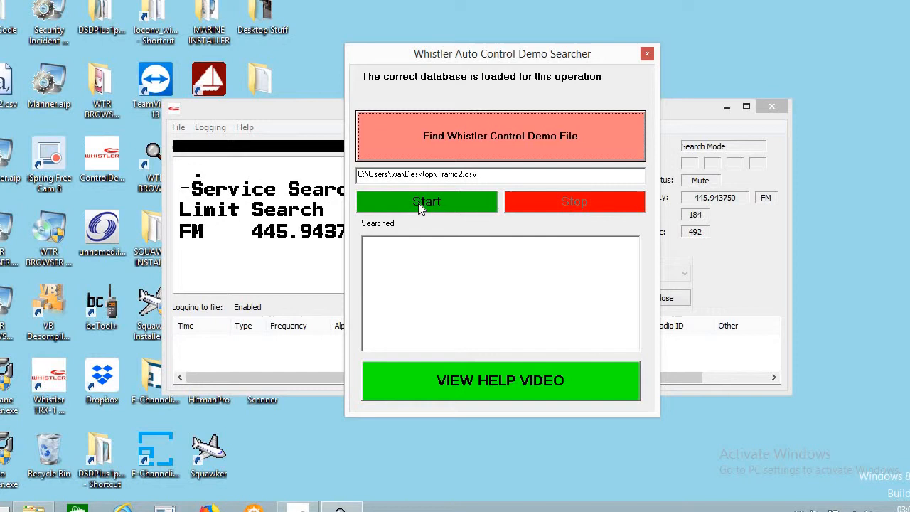
mouse_move(427, 201)
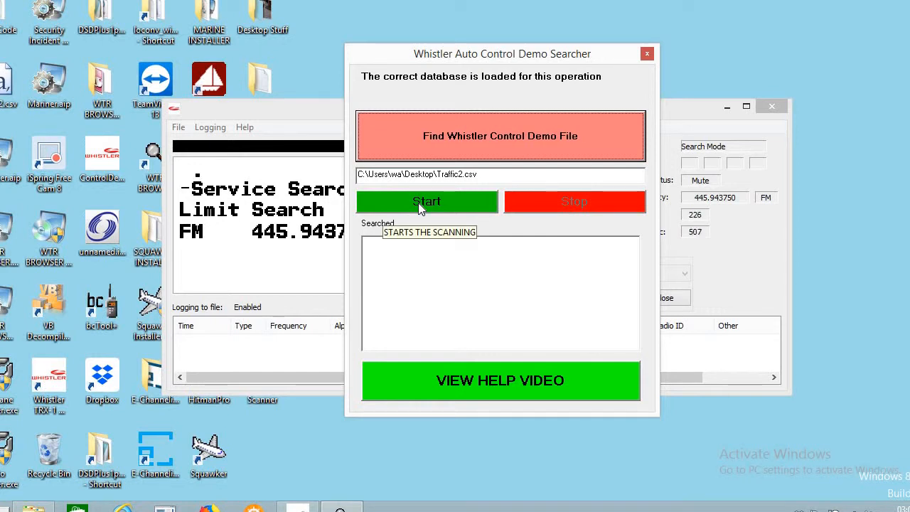
- Start the auto search, matching 445.975 MHz to Geopost UK Limited
click(427, 202)
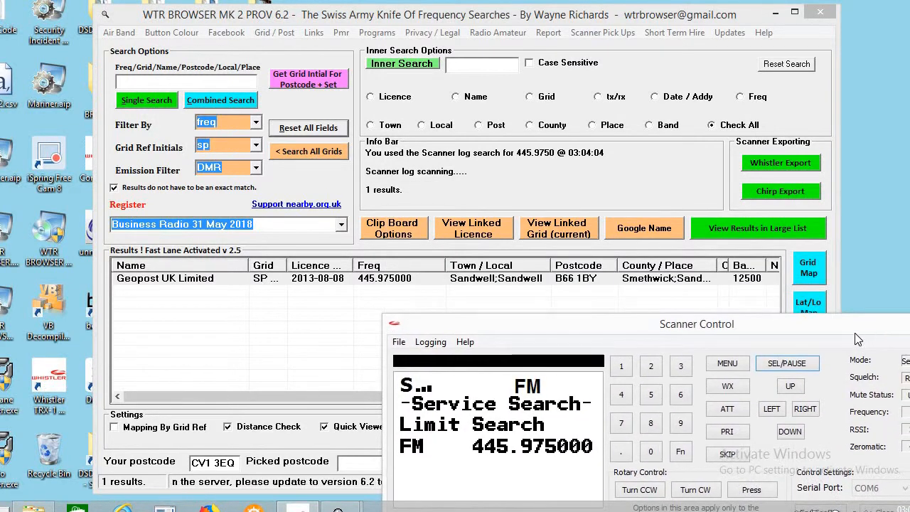
- Move Scanner Control aside and step the search up to 457.60625 MHz
drag(696, 323, 547, 329)
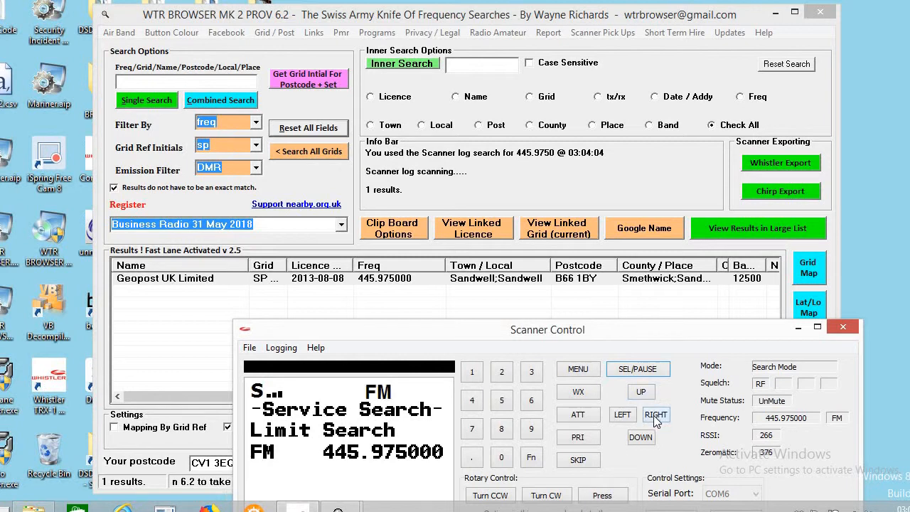
click(654, 414)
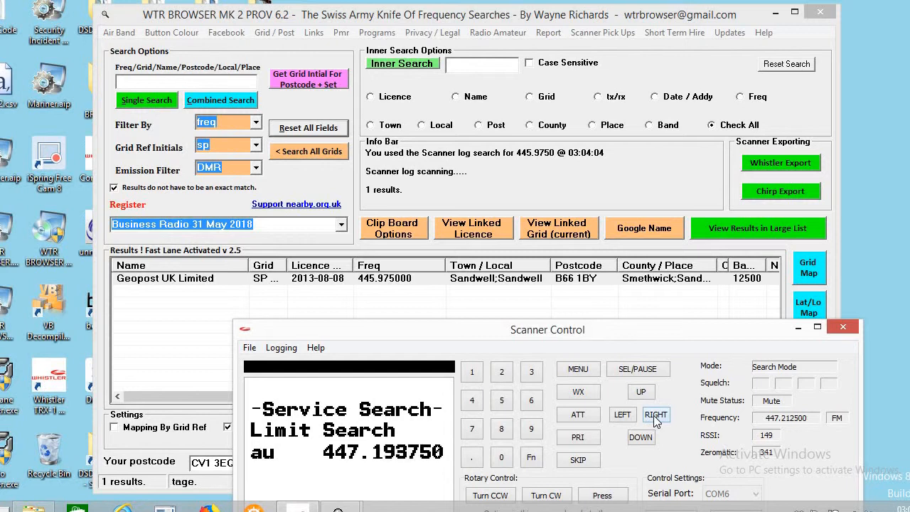
click(654, 414)
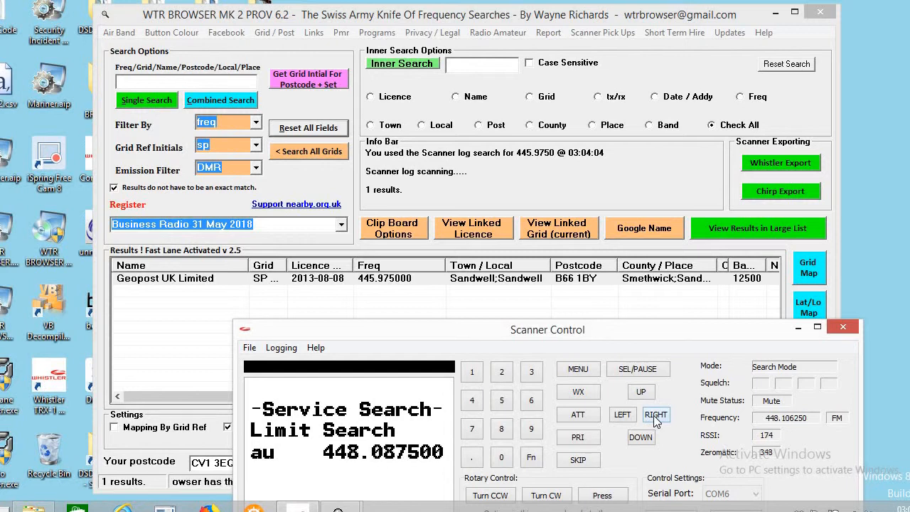
click(654, 414)
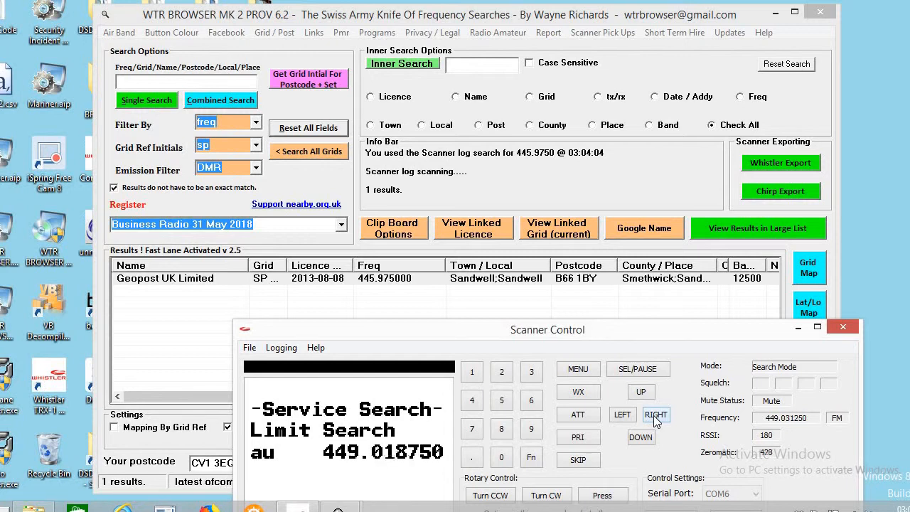
click(655, 413)
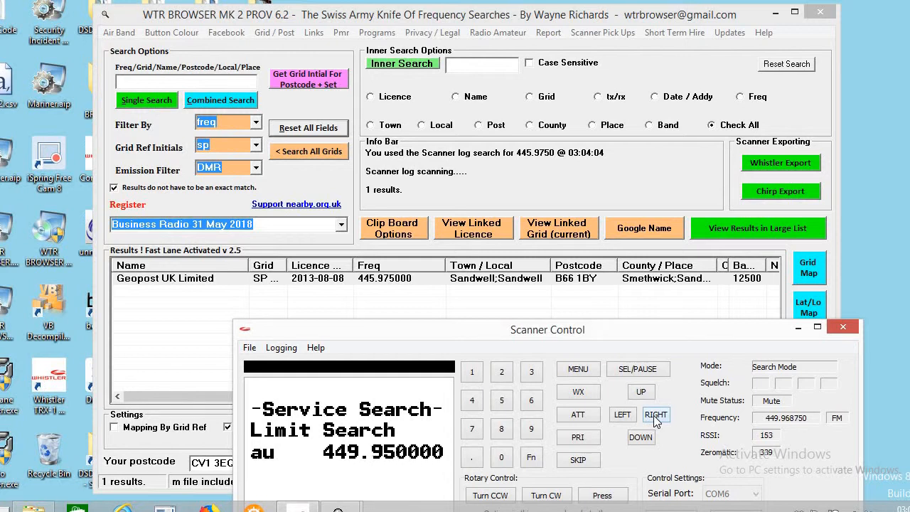
click(655, 414)
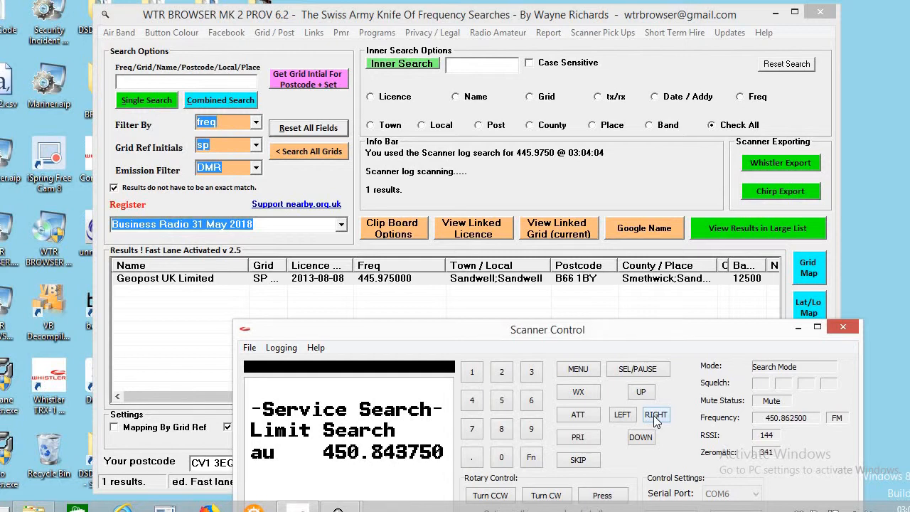
click(655, 414)
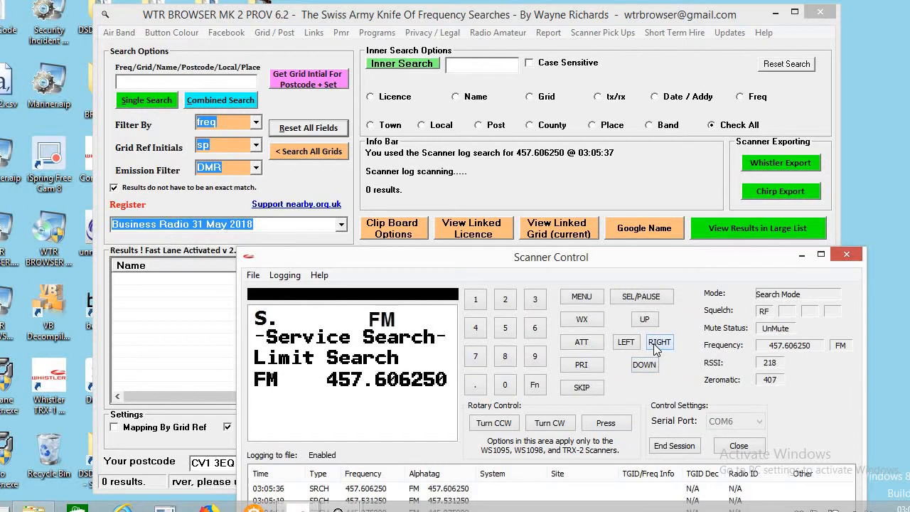
- Step the scanner up until it stops on 440.0125 MHz, showing four licences
click(659, 342)
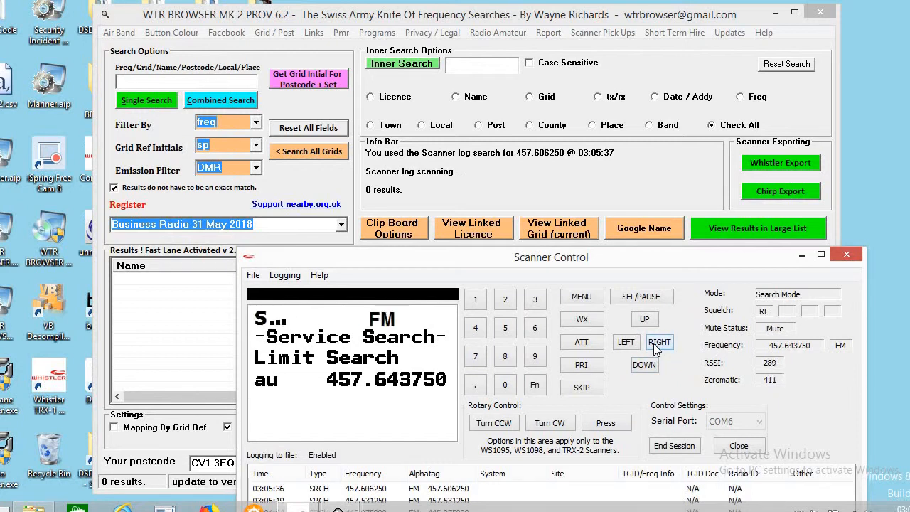
click(660, 342)
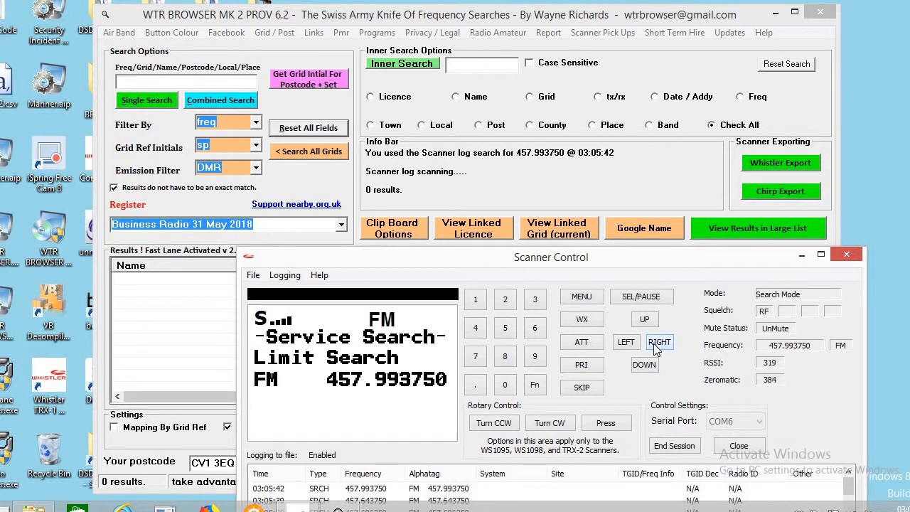
click(659, 341)
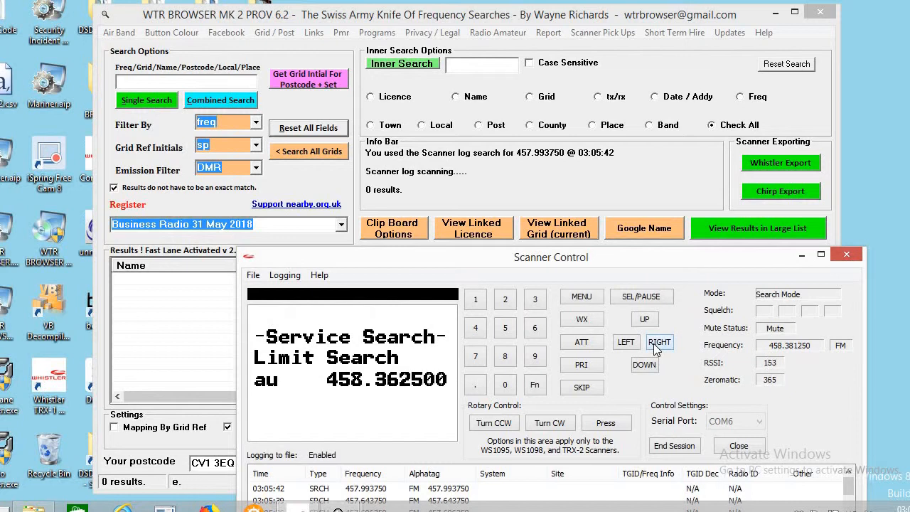
click(659, 342)
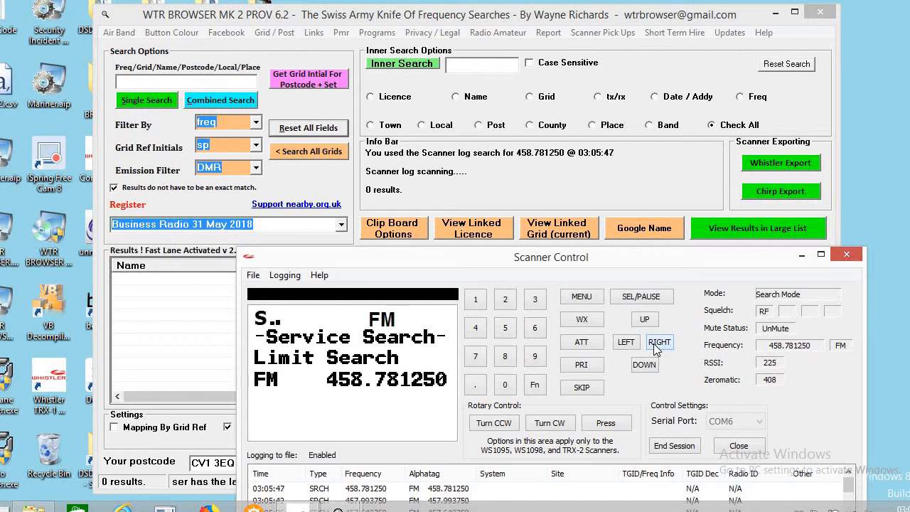
click(659, 342)
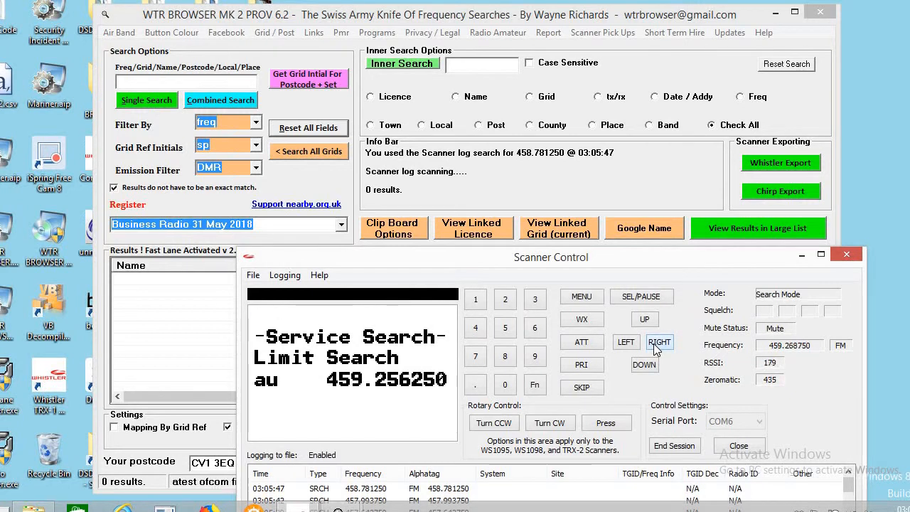
click(659, 341)
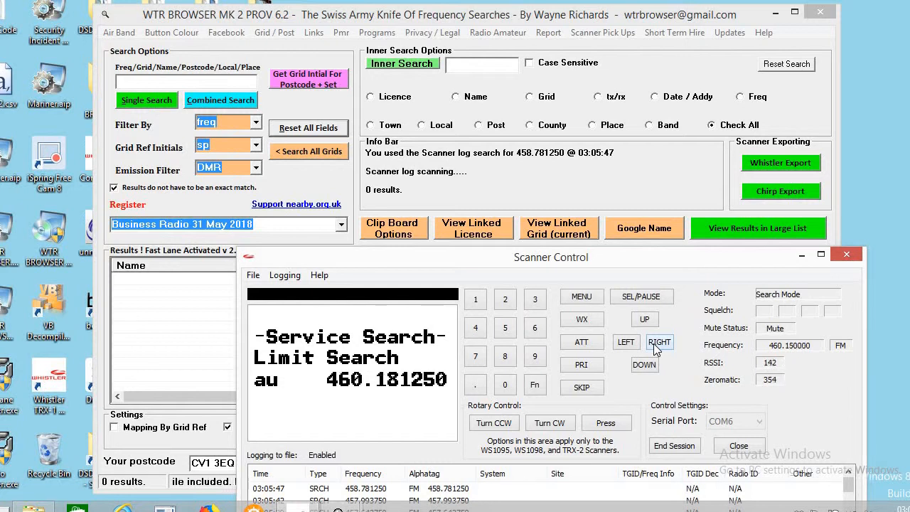
click(659, 342)
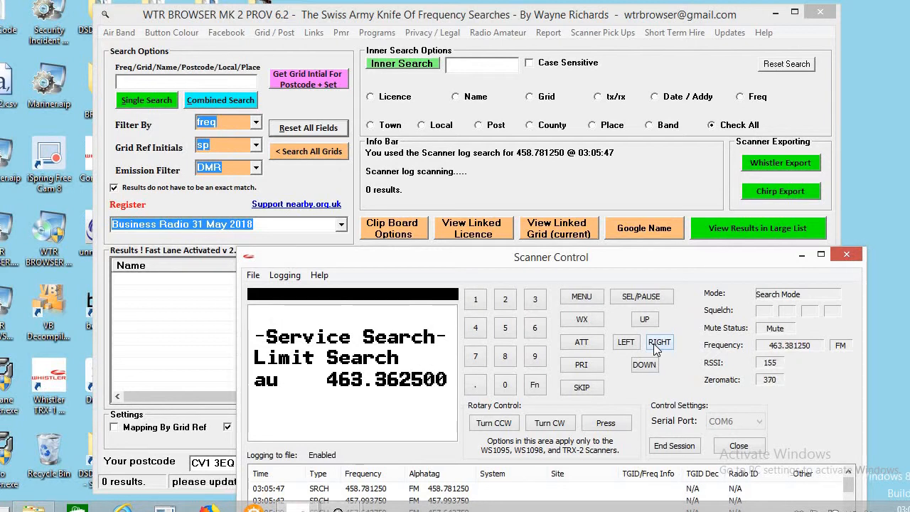
click(659, 342)
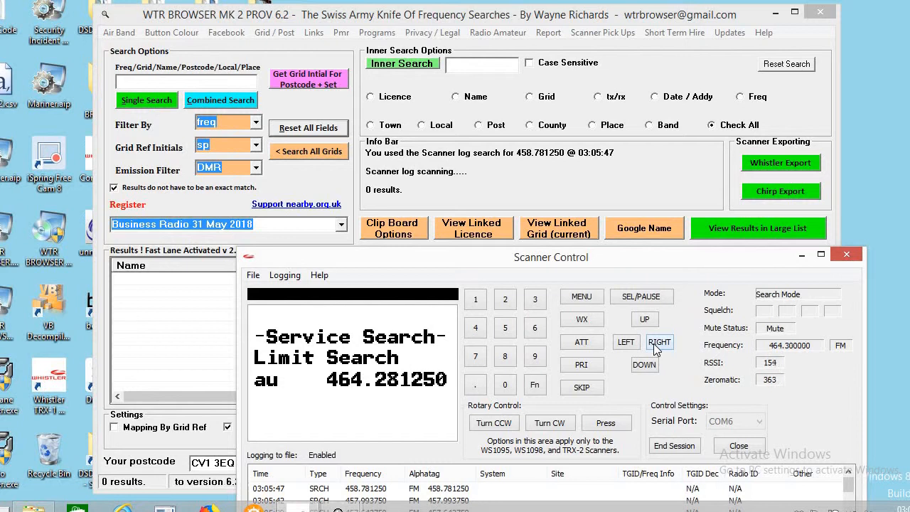
click(659, 342)
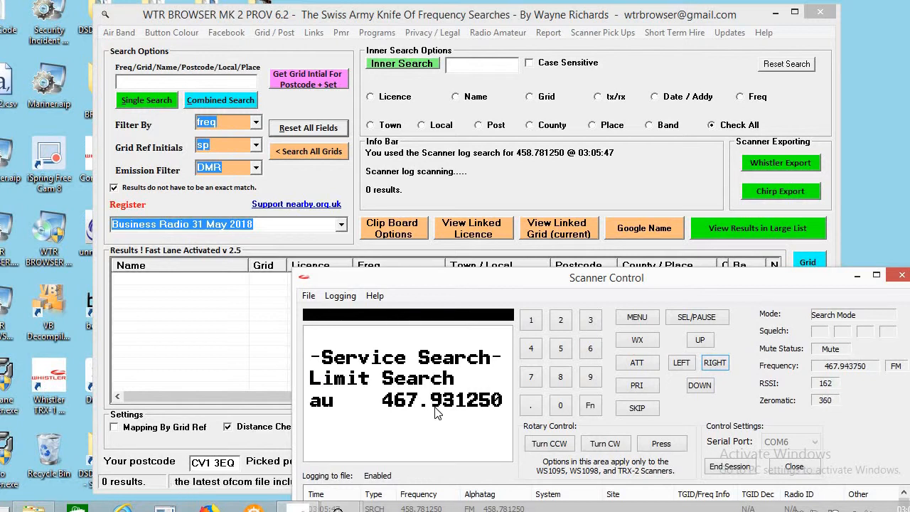
click(531, 319)
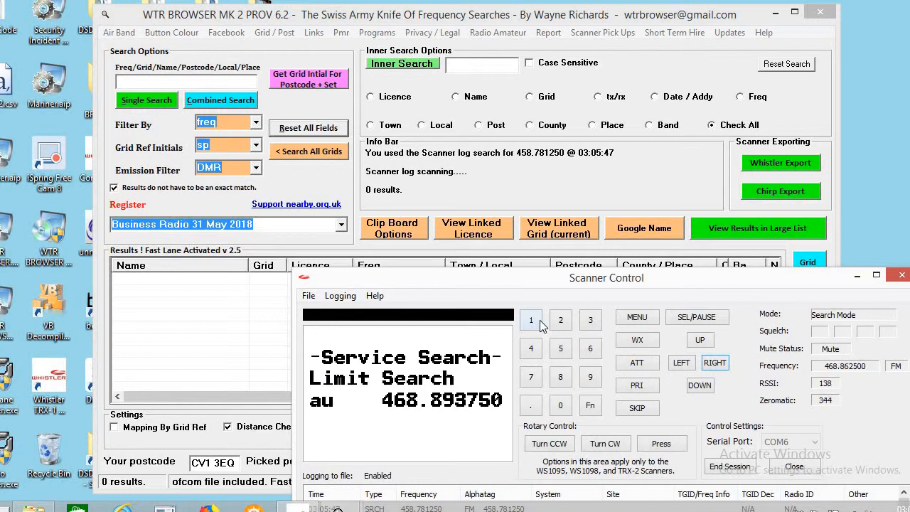
click(530, 319)
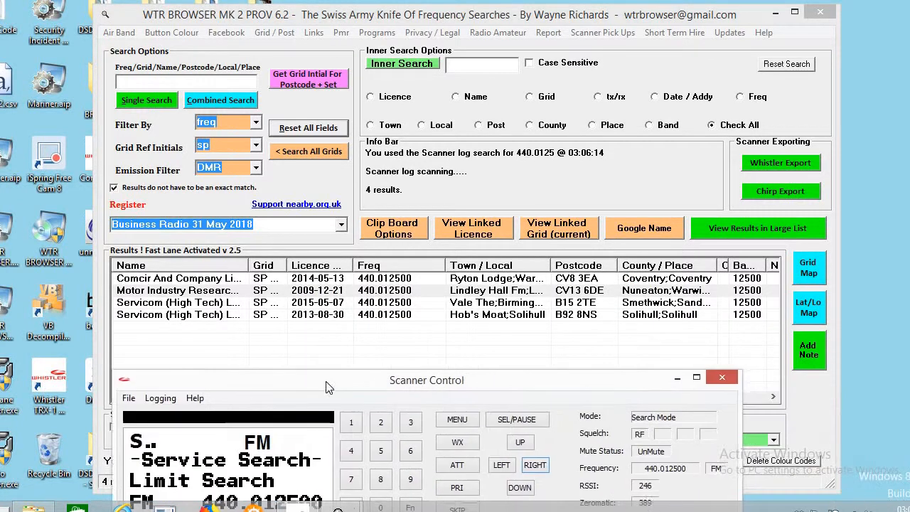
drag(426, 379, 550, 365)
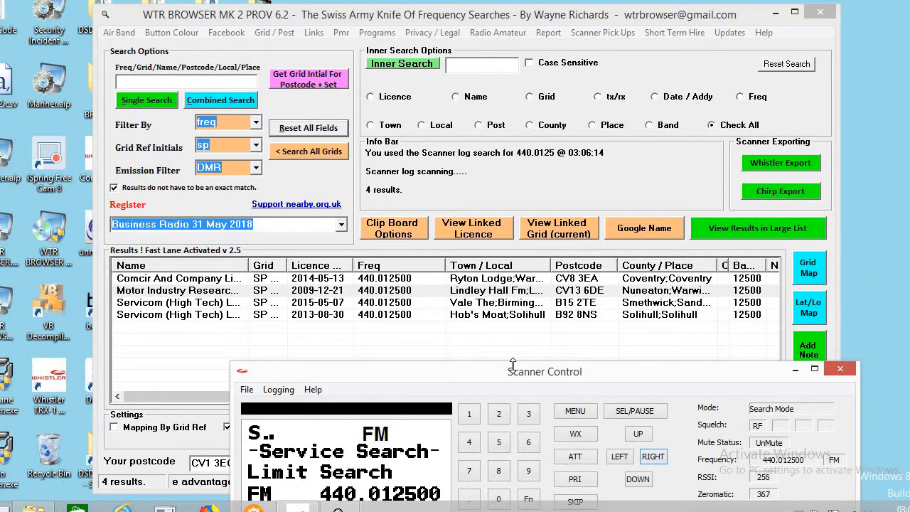
- Move the Scanner Control panel down to reveal the licence results
drag(545, 370, 533, 438)
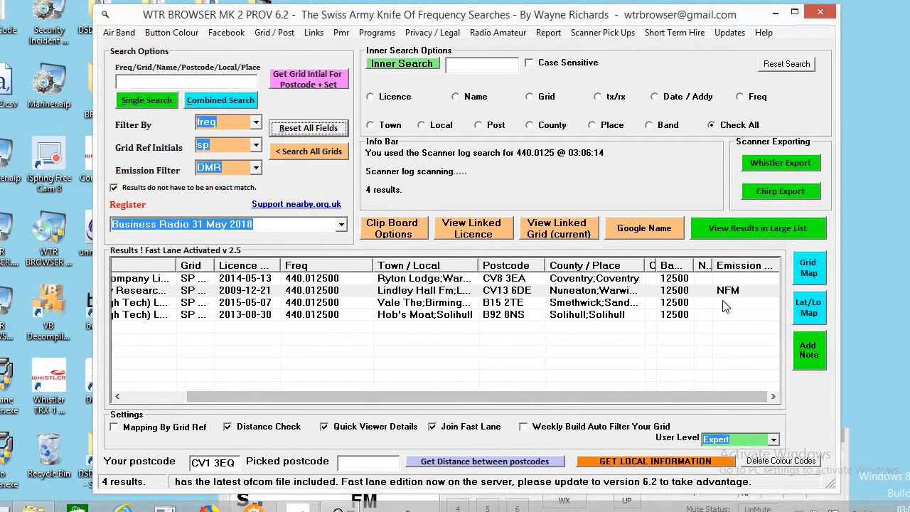
mouse_move(728, 283)
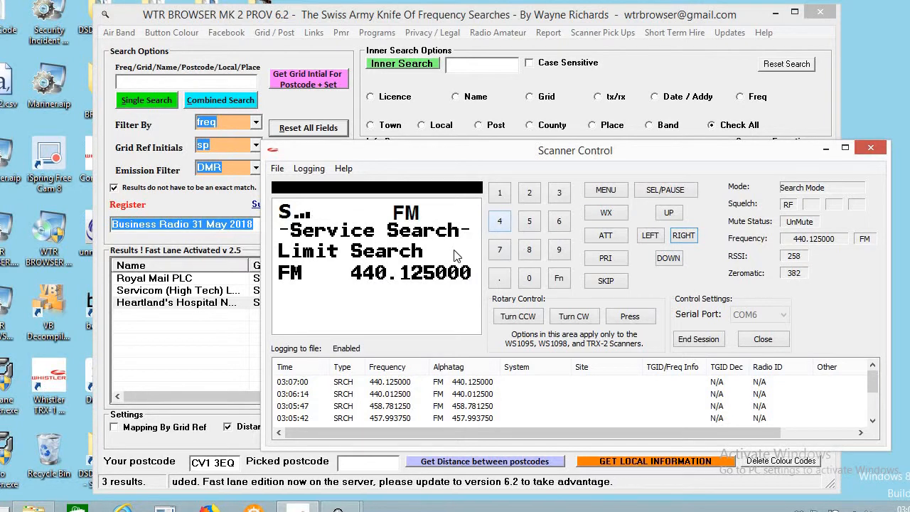
mouse_move(640, 158)
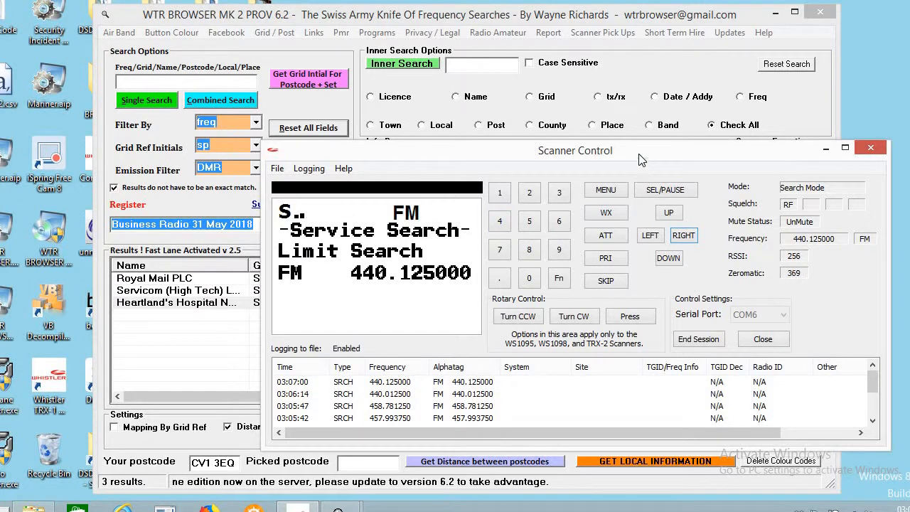